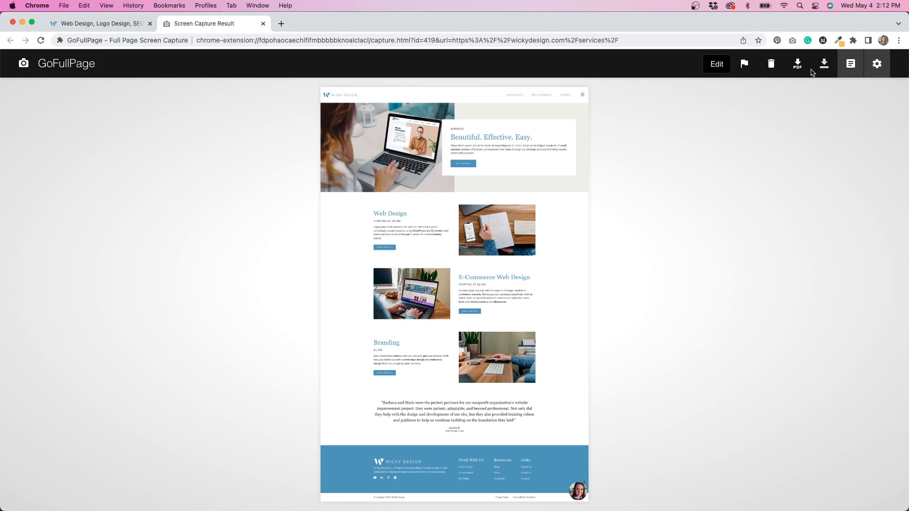
Download the full-page capture of the services page as a PNG image.
click(823, 64)
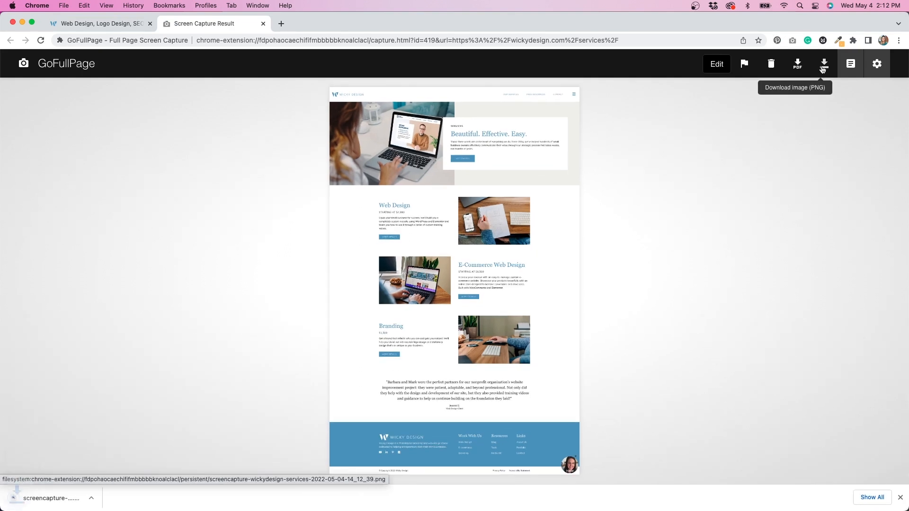
click(823, 63)
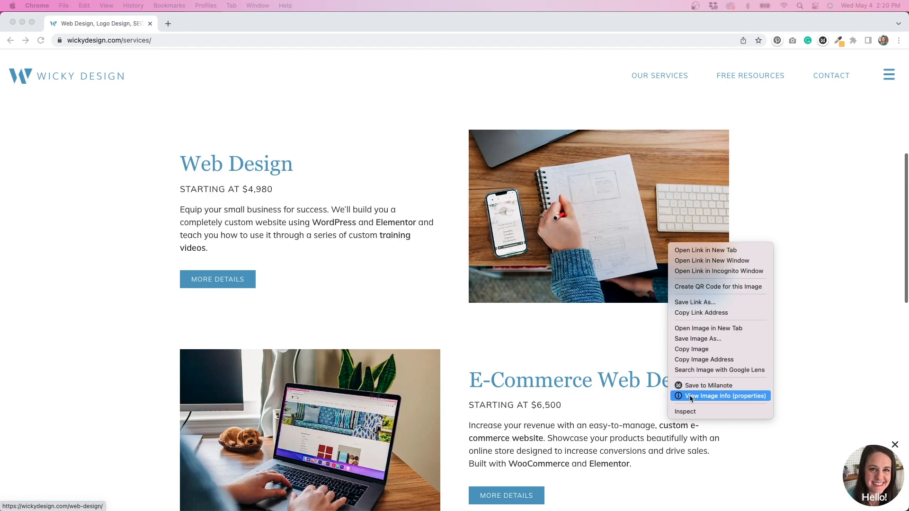
Show the image properties of the sketched-notebook photo.
click(725, 396)
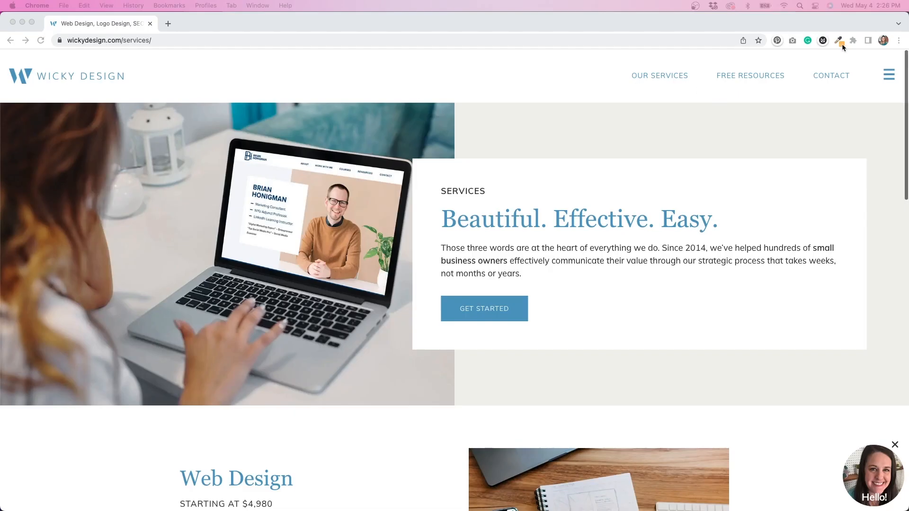
Start ColorZilla's Pick Color From Page sampling on the services page hero.
click(838, 40)
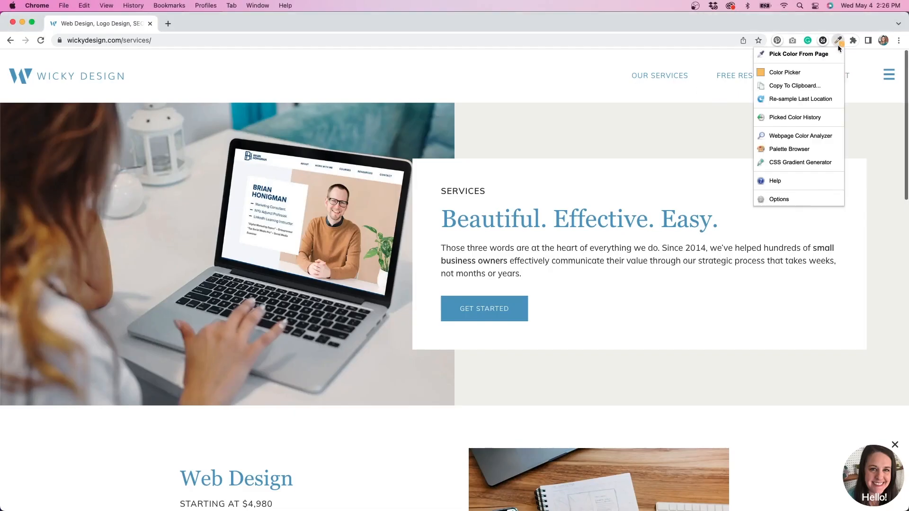
click(784, 72)
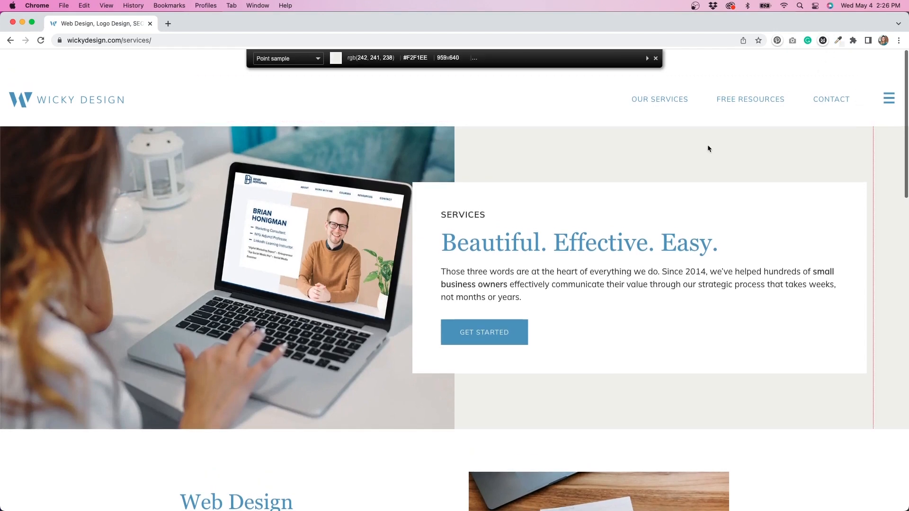
mouse_move(441, 161)
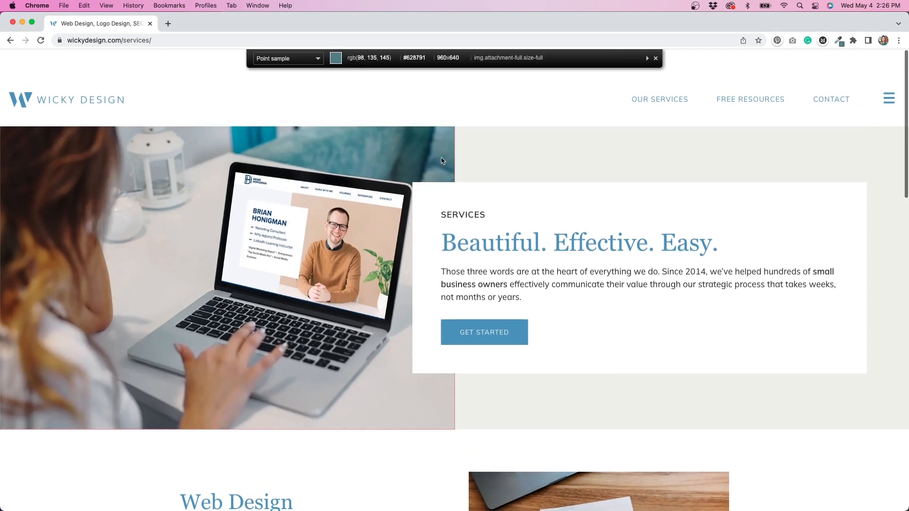
mouse_move(384, 147)
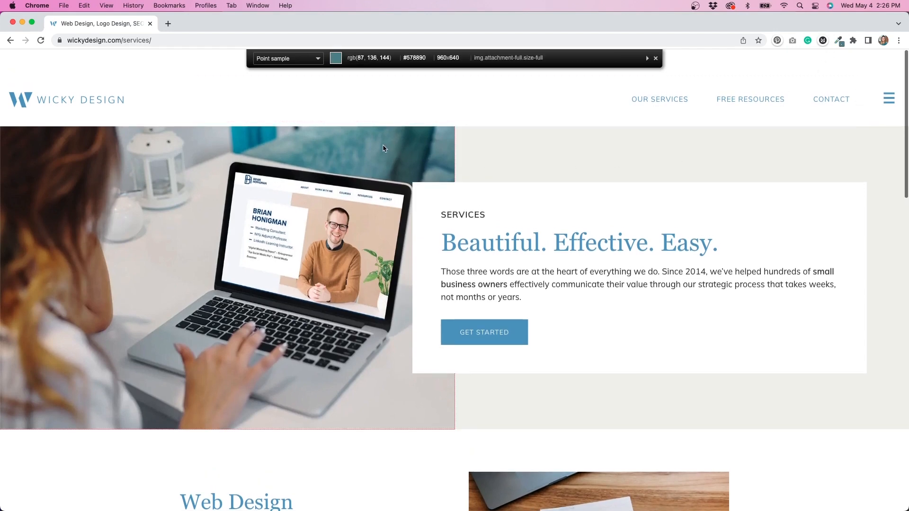
mouse_move(373, 223)
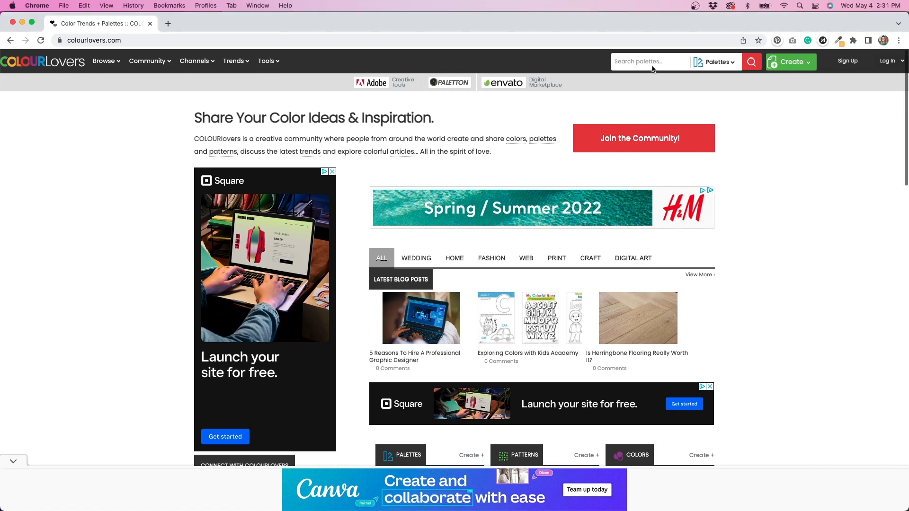
Search COLOURlovers palettes for 'summer' and scroll through the results.
click(653, 61)
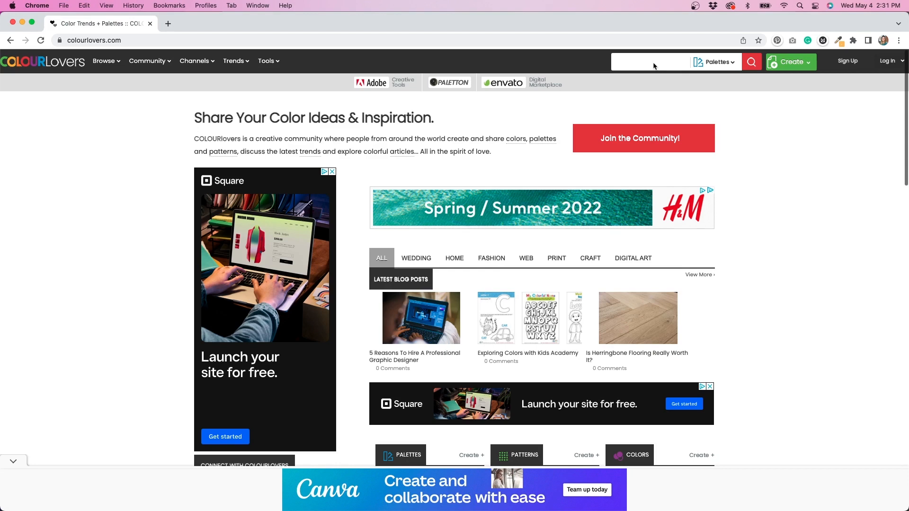
text(summer)
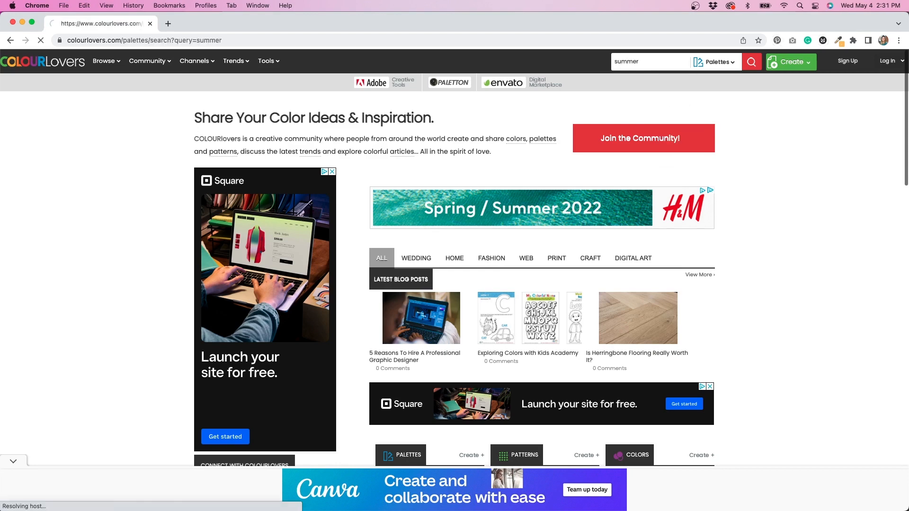
click(751, 62)
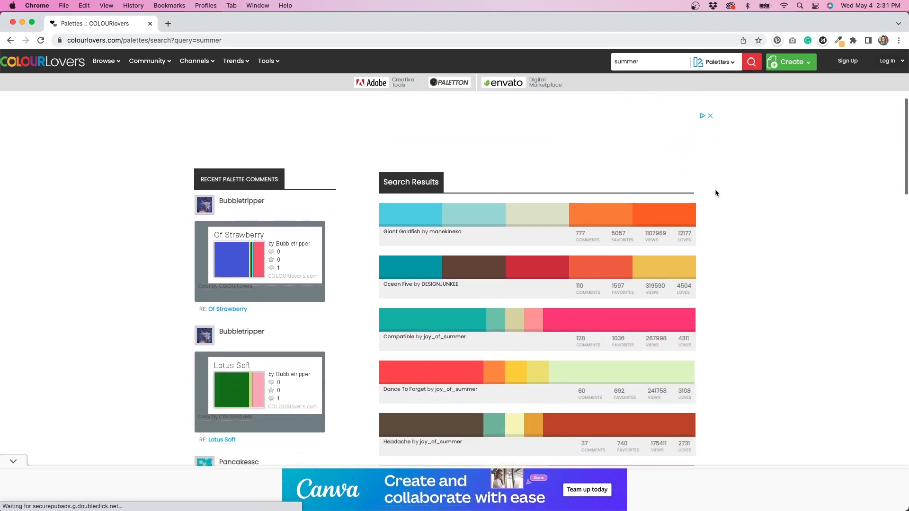
scroll(down, 3)
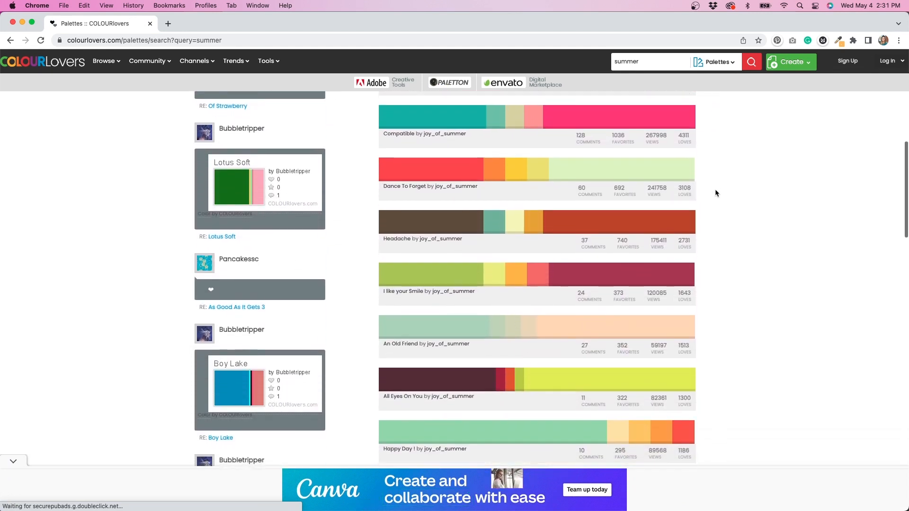
scroll(down, 3)
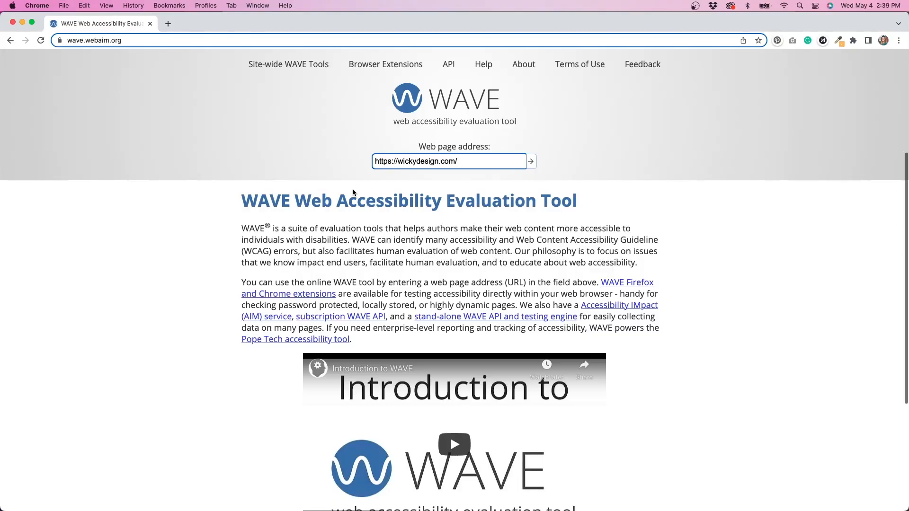
Start the WAVE accessibility evaluation of the Wicky Design homepage address.
click(530, 161)
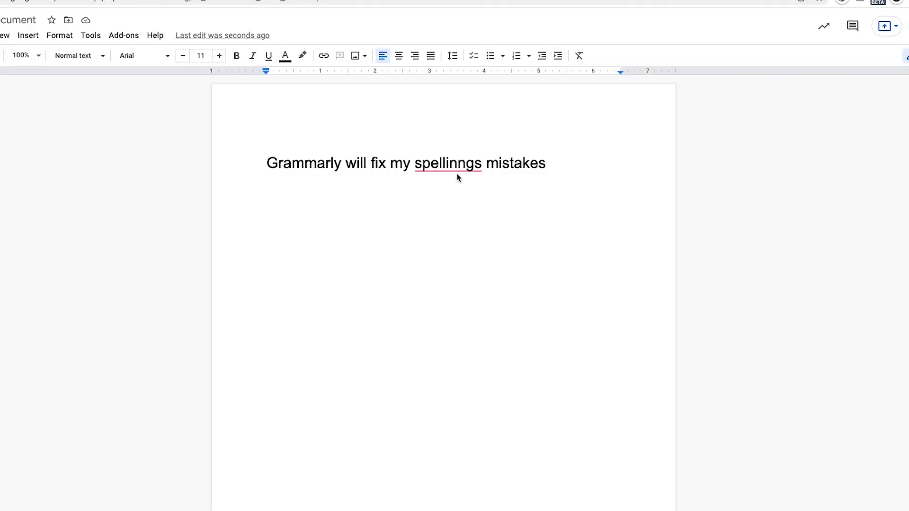
Replace the misspelled 'spellinngs' with Grammarly's suggested correction.
click(448, 162)
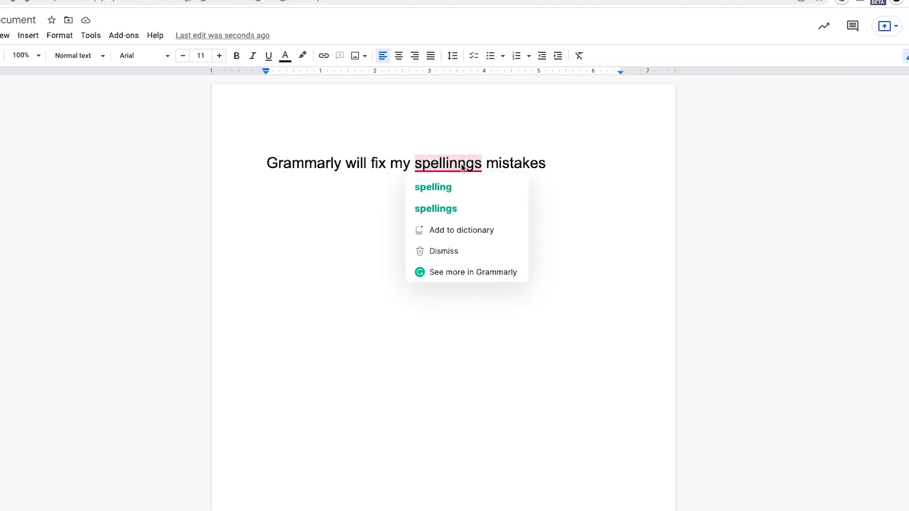
click(432, 187)
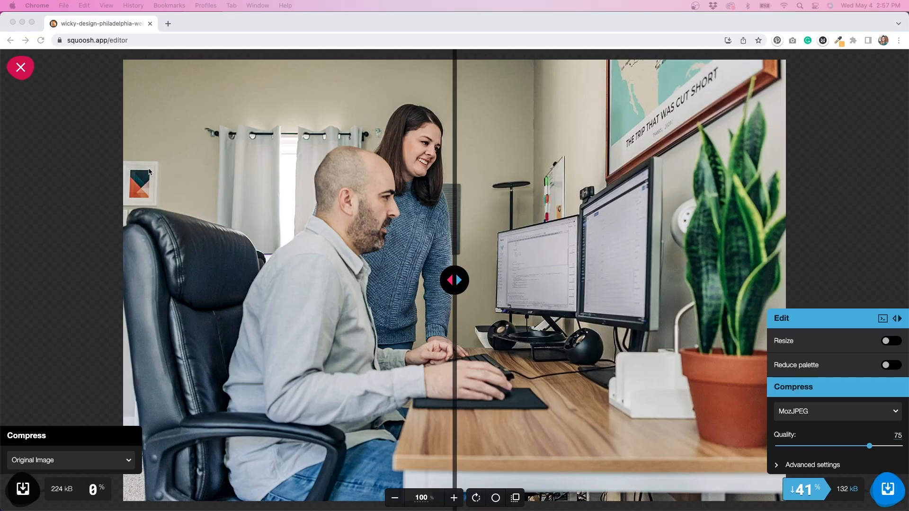
mouse_move(146, 175)
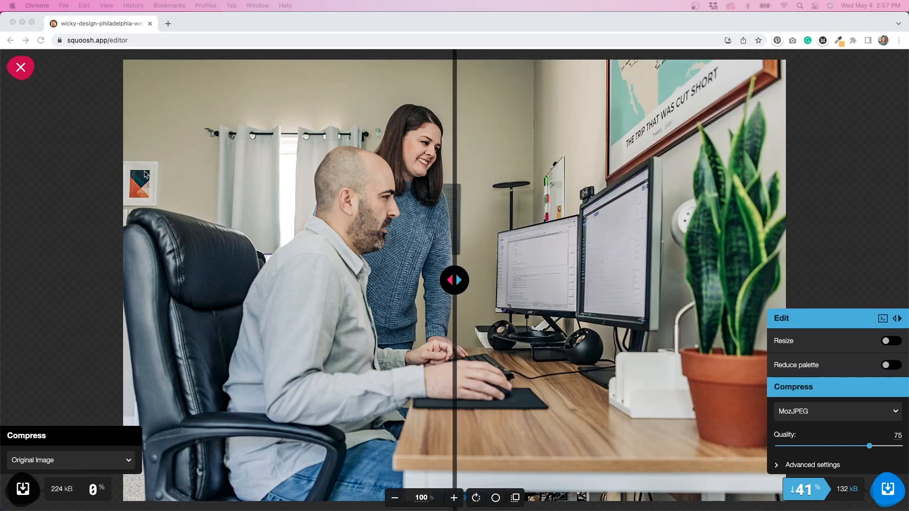
mouse_move(848, 417)
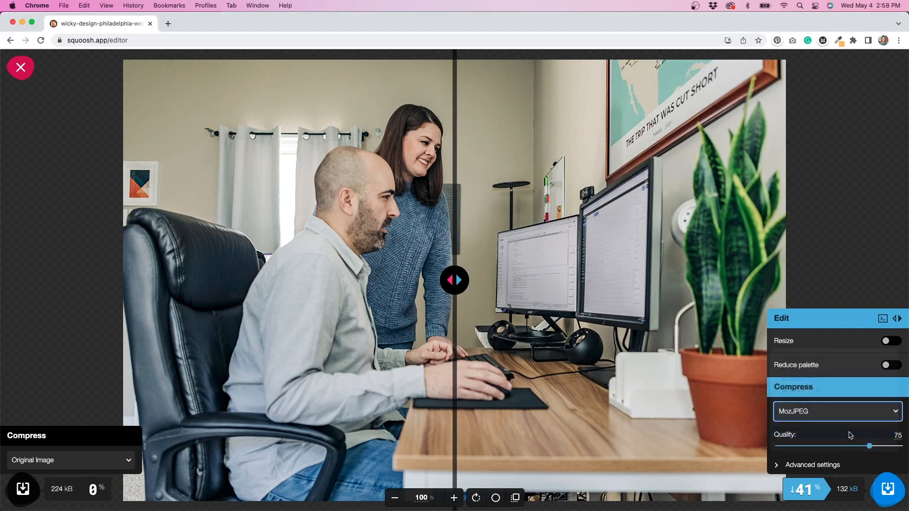
Switch compression to WebP at about 75 quality, shrinking the photo to 96.4 kB.
click(836, 411)
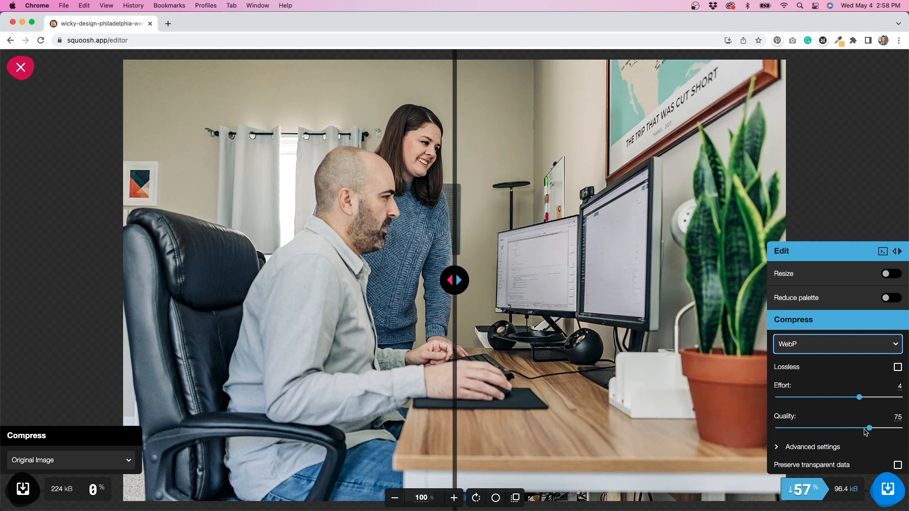
drag(868, 427, 875, 428)
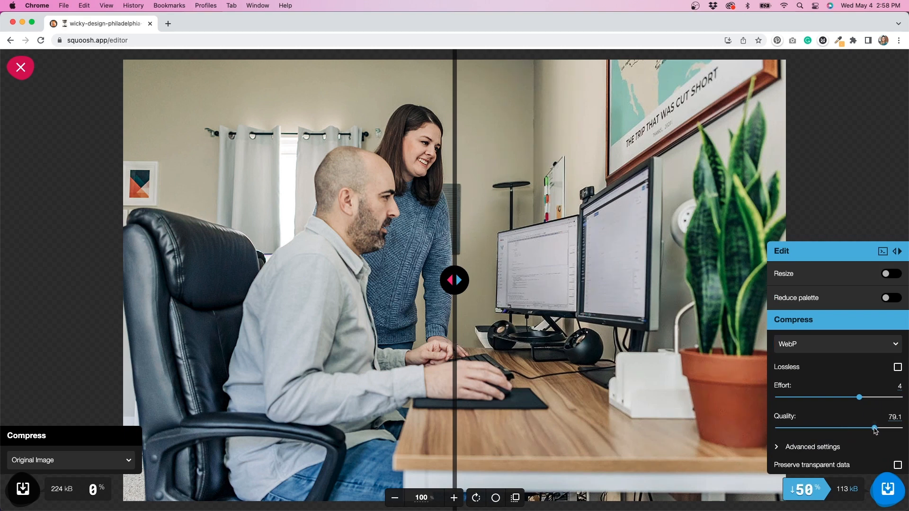
drag(874, 427, 868, 428)
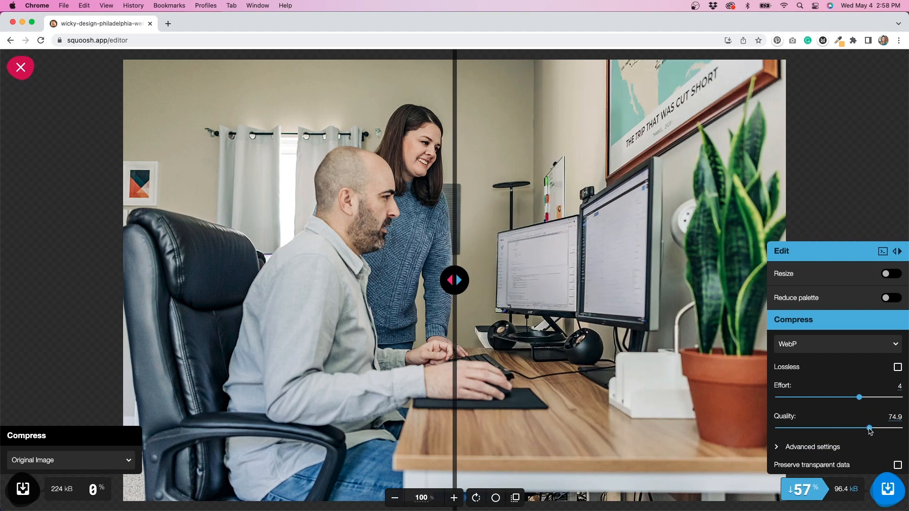
Slide the comparison divider to compare original and compressed halves.
drag(453, 280, 434, 283)
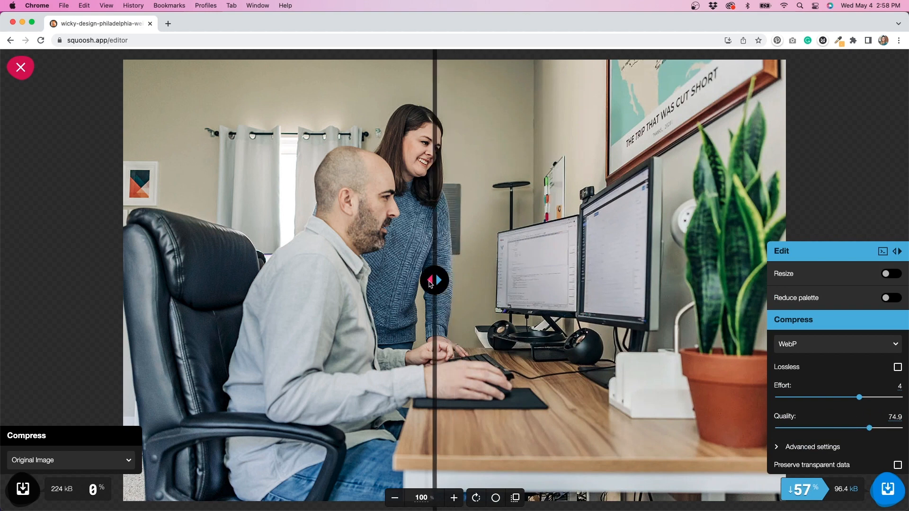
drag(434, 282, 633, 282)
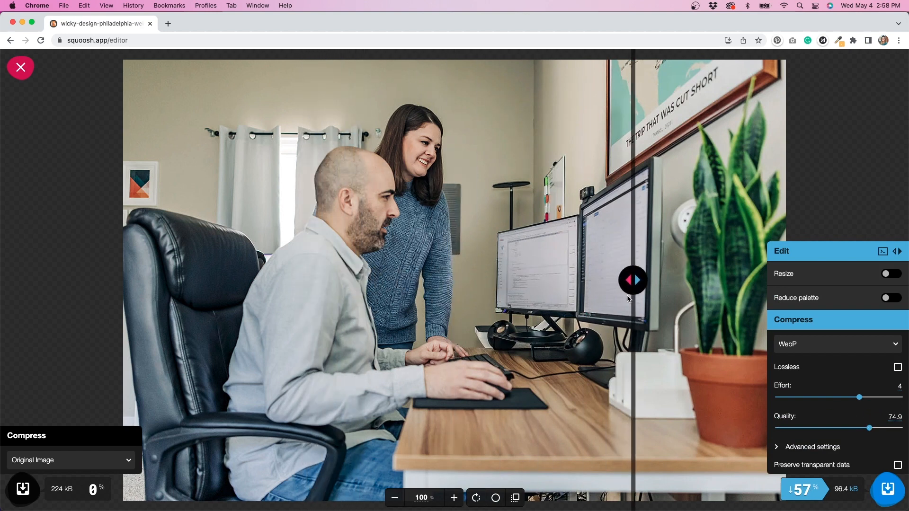
drag(631, 280, 360, 281)
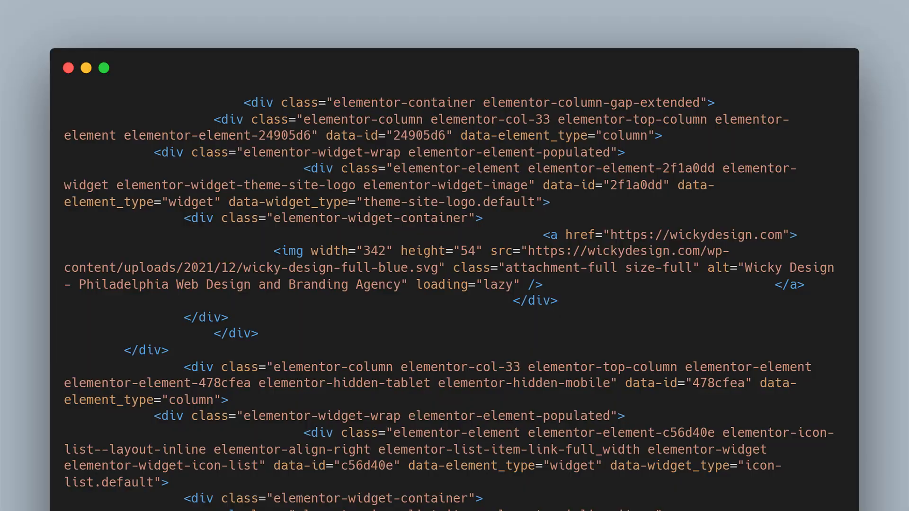
Scroll the page source down to the navigation menu markup.
scroll(down, 3)
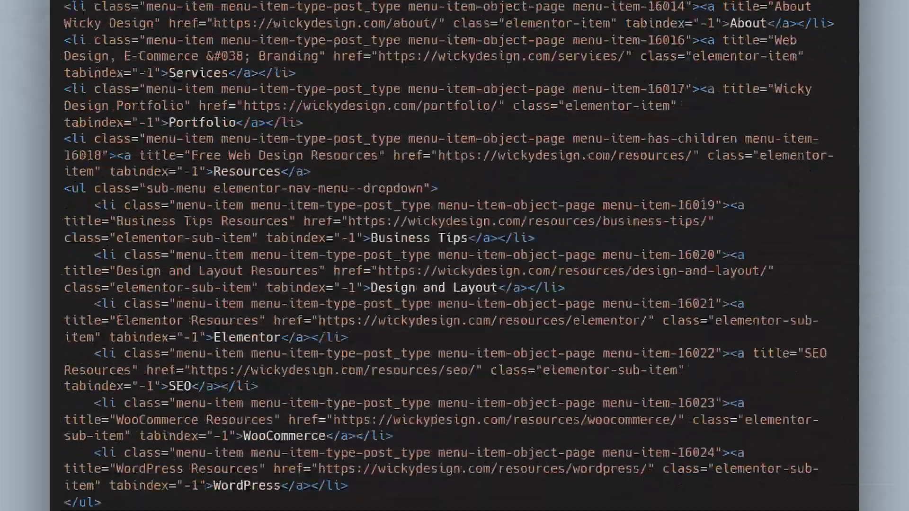